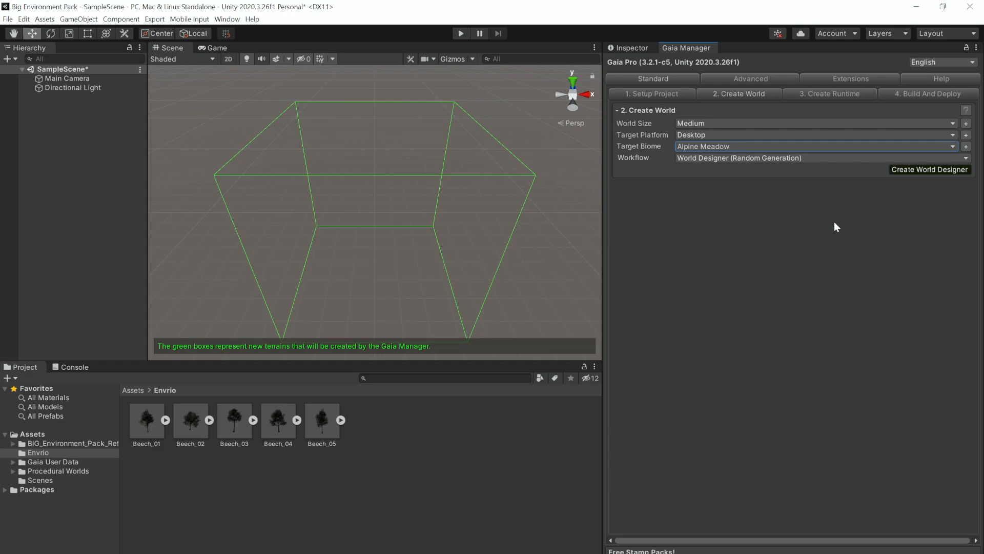
mouse_move(906, 184)
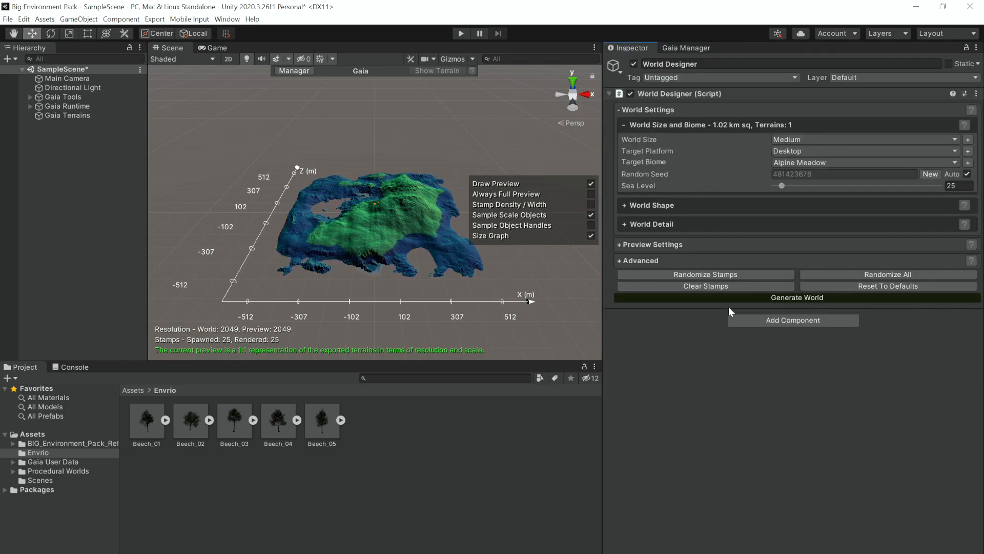
Step: Generate the medium Alpine Meadow world terrain from the World Designer preview
left_click(796, 297)
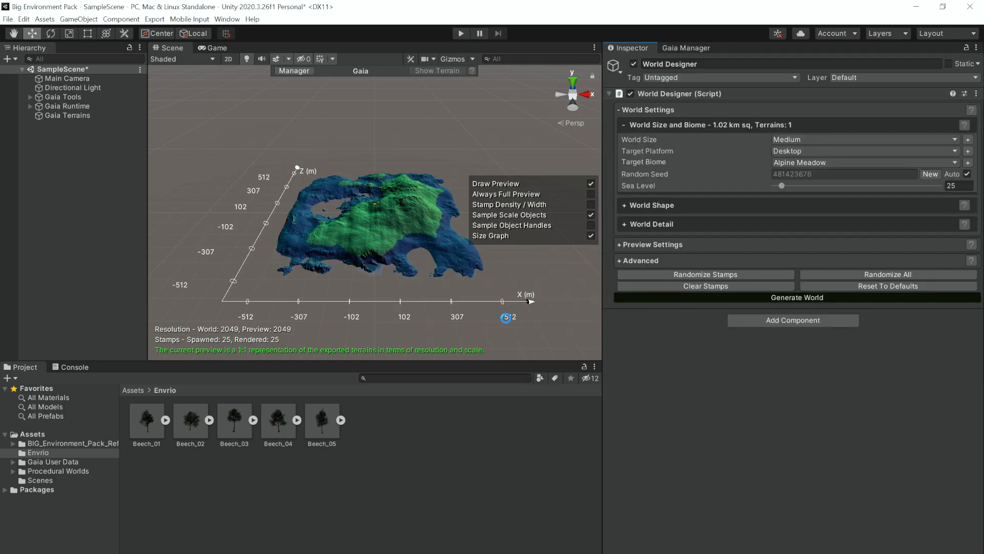
left_click(795, 298)
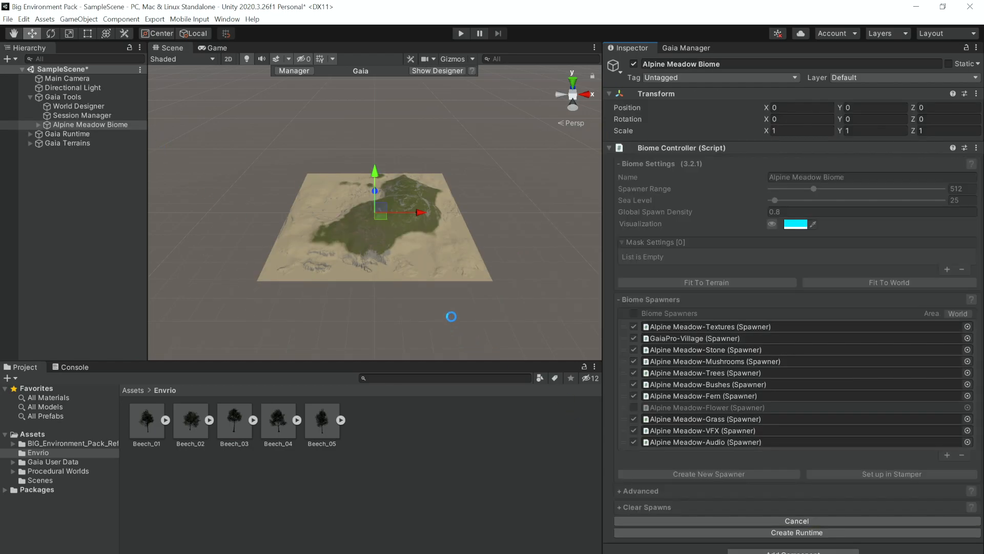
Step: Create the Gaia runtime with sky and ocean, then select the Alpine Meadow Biome
left_click(797, 532)
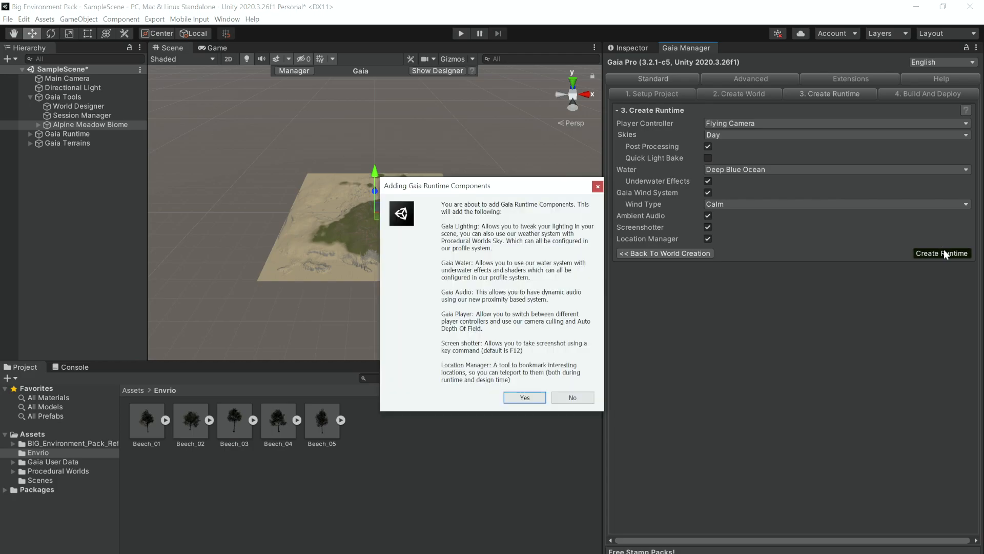
left_click(524, 397)
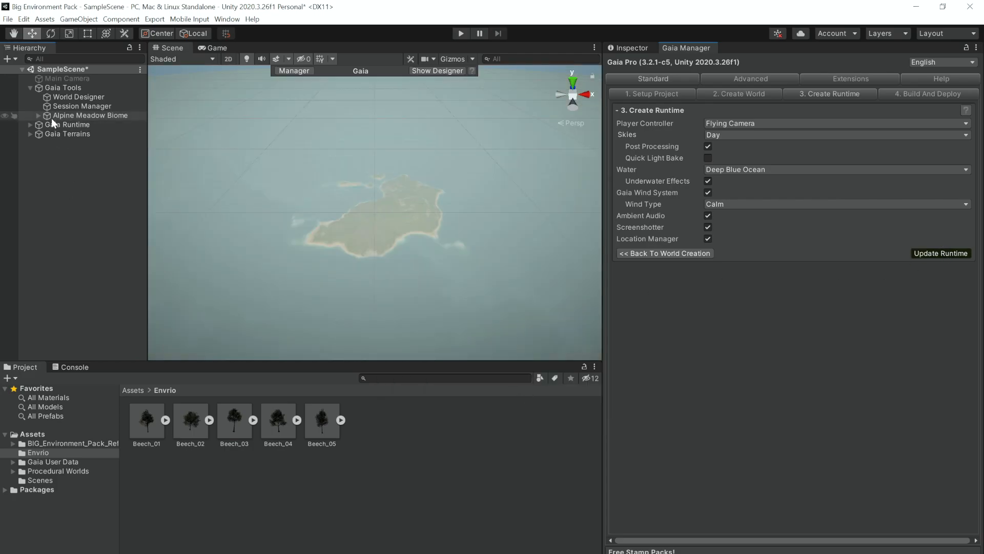
left_click(90, 115)
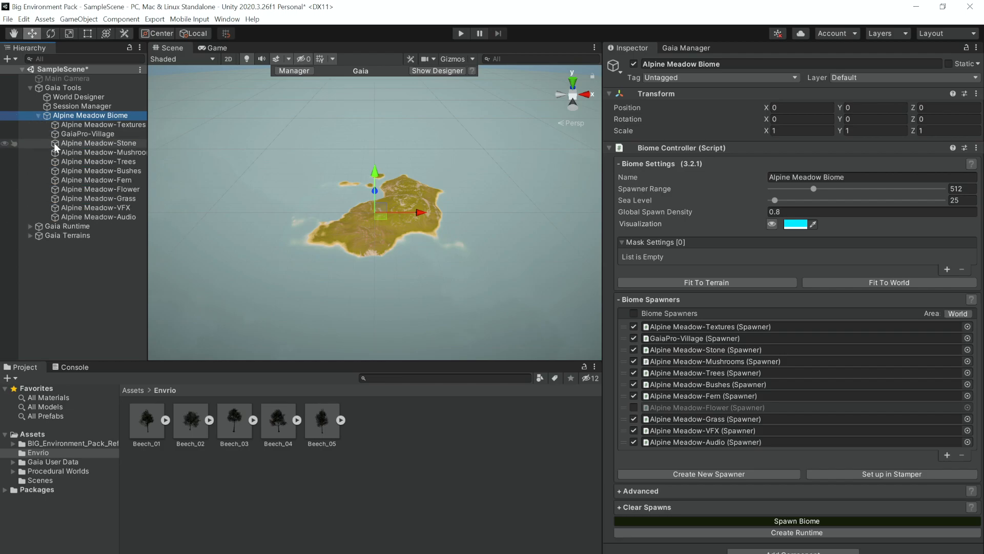
left_click(99, 161)
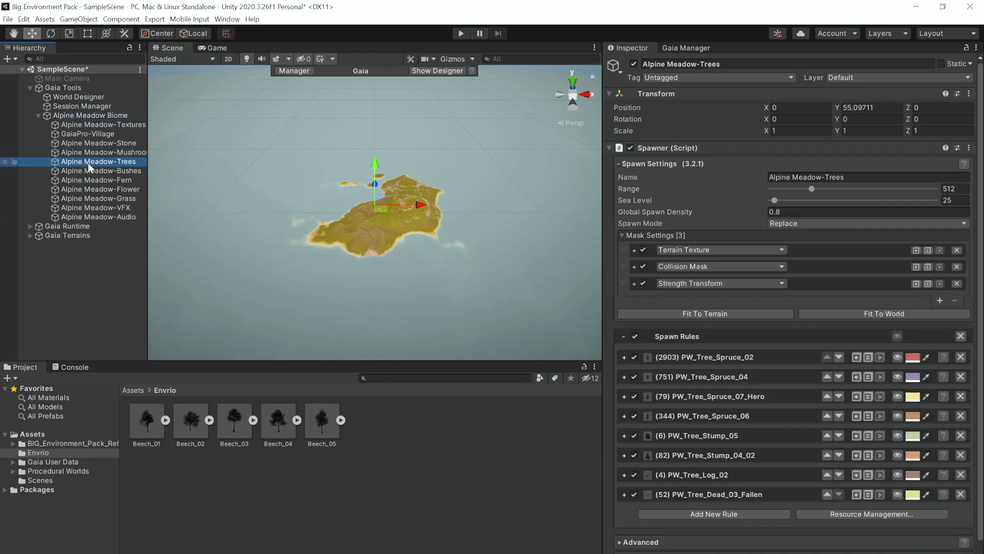
left_click(91, 114)
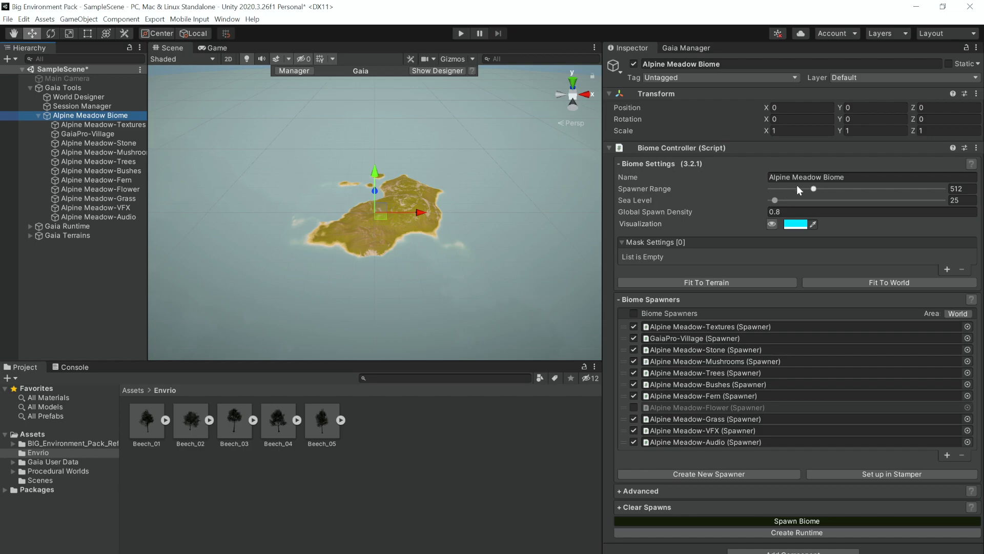
left_click(99, 161)
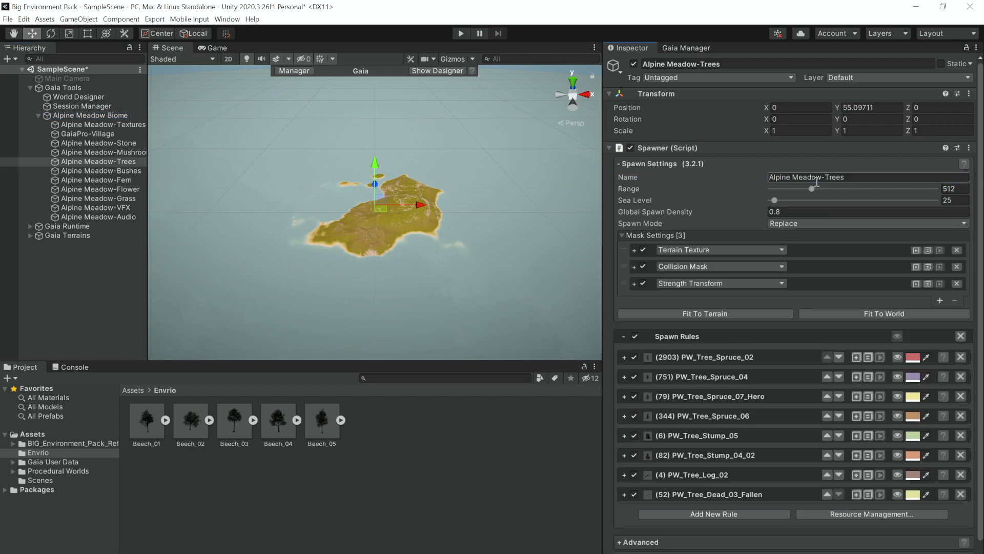
left_click(90, 116)
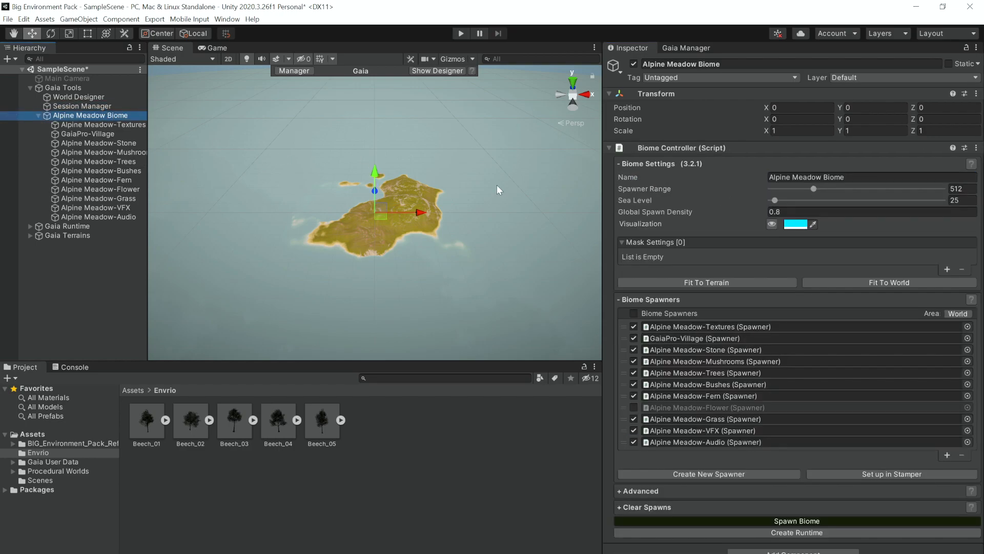
Step: Rename the biome to 'New Biome' and let its child spawners be renamed to match
double_click(816, 177)
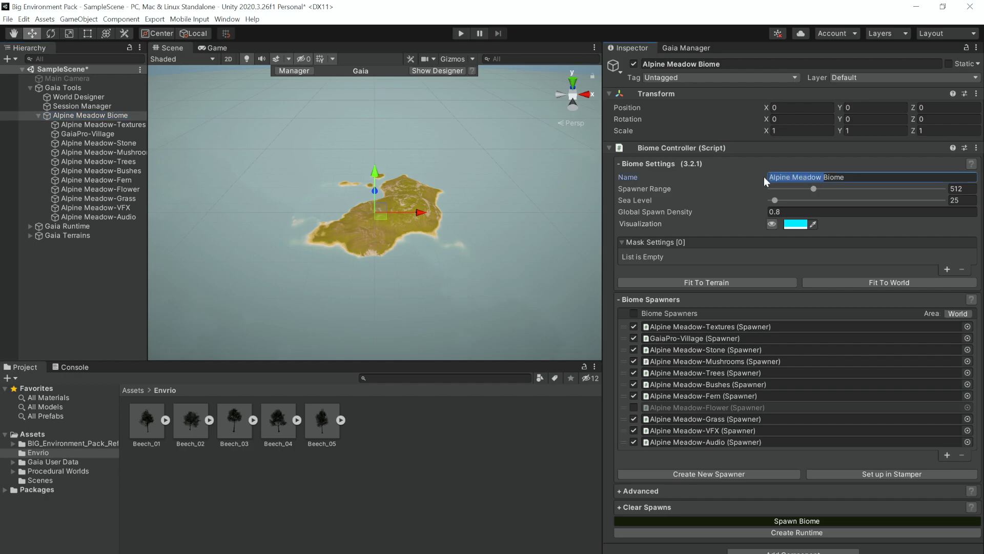
type("New Biome")
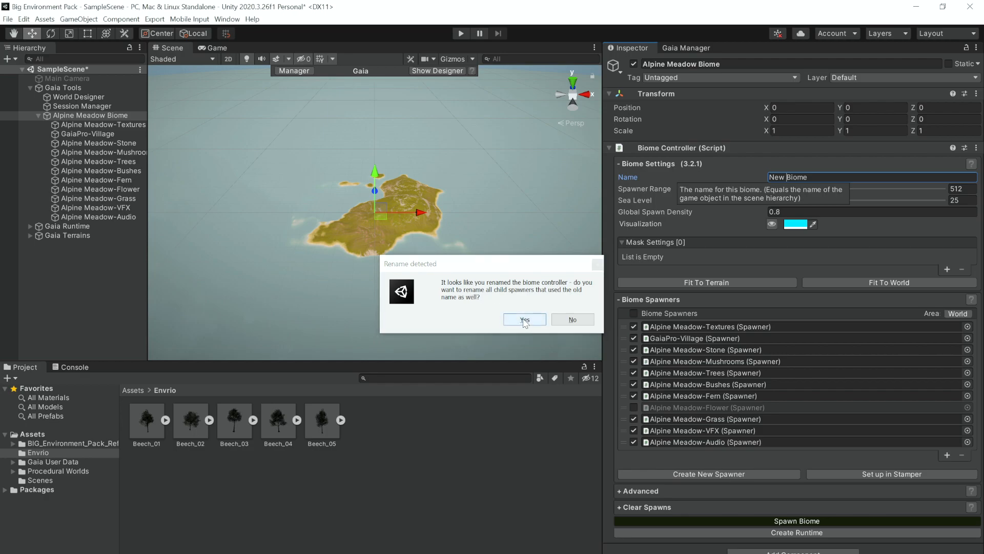
left_click(524, 320)
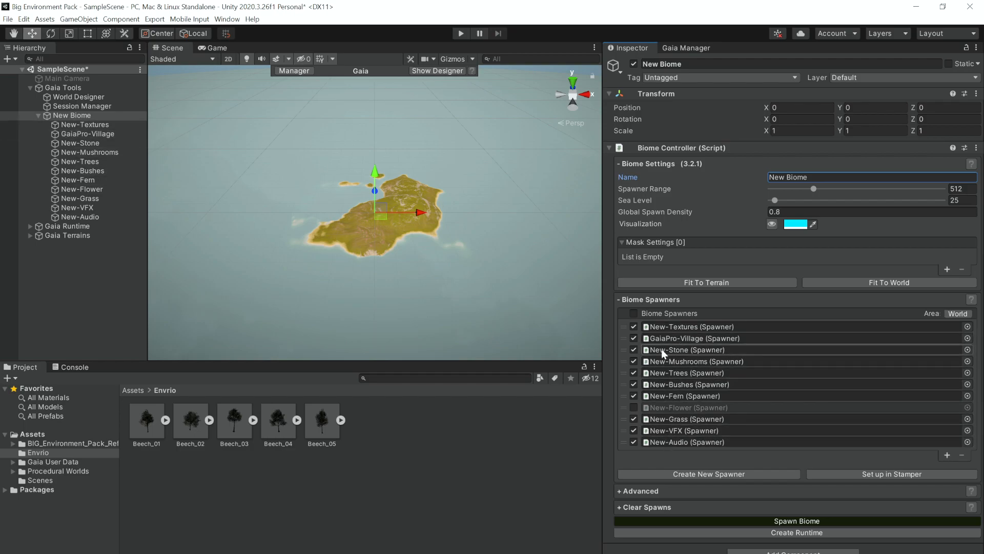
mouse_move(677, 363)
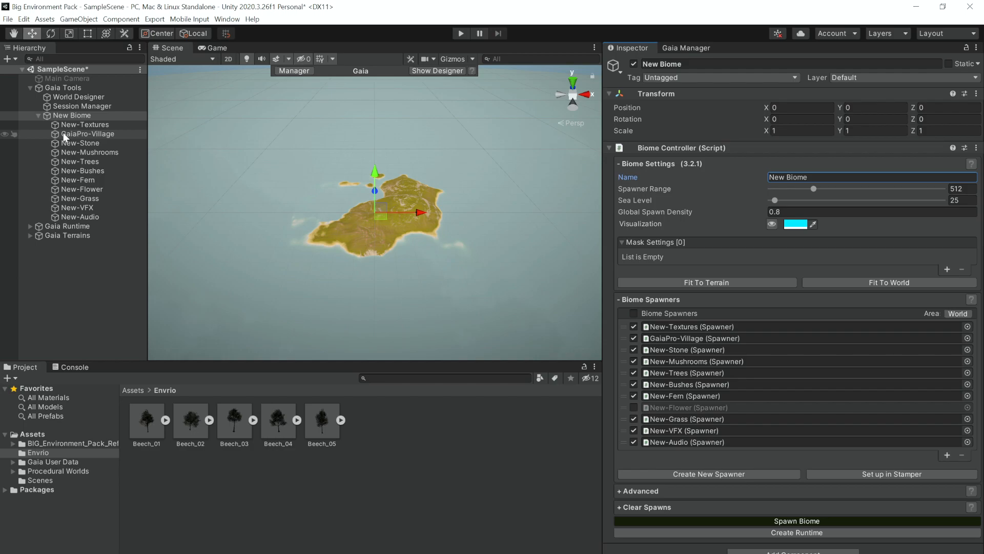
Step: Show the New-Trees spawner's rules in the Inspector
left_click(88, 133)
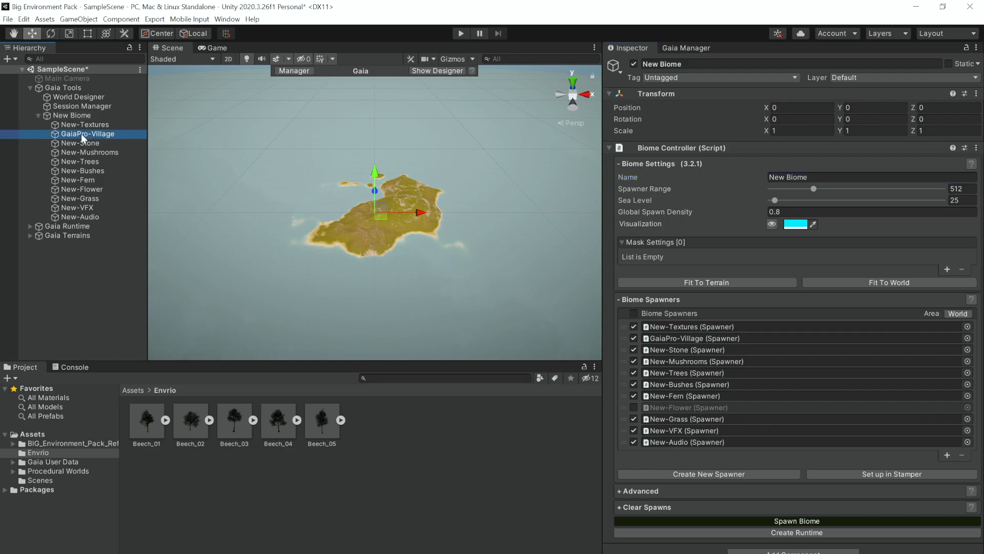
left_click(80, 161)
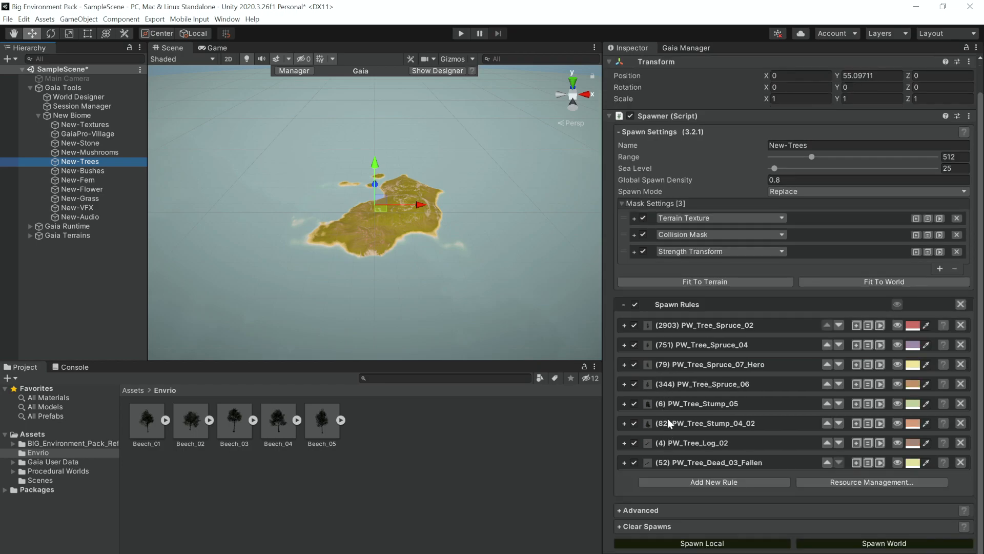
mouse_move(752, 432)
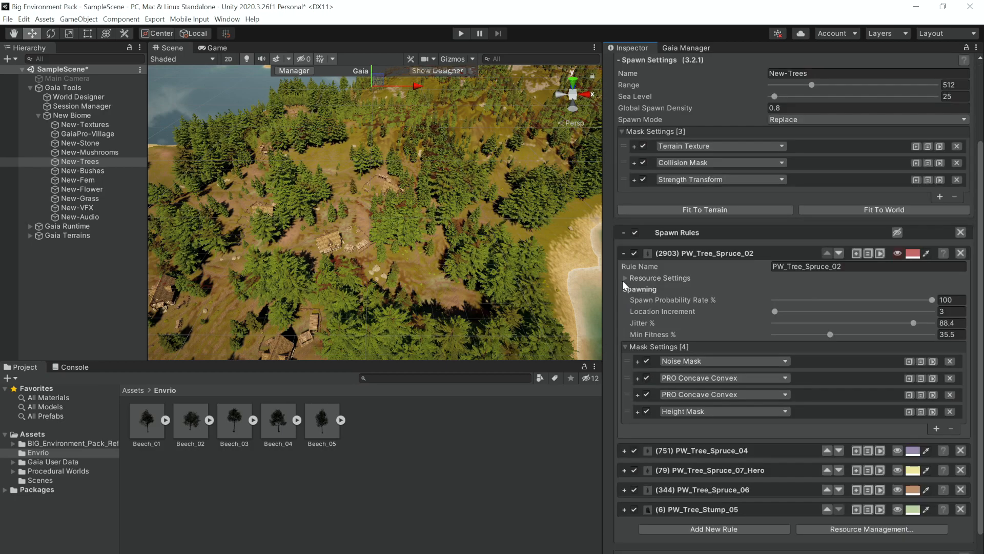
Step: Collapse the first spruce rule's details in the New-Trees spawner
left_click(625, 278)
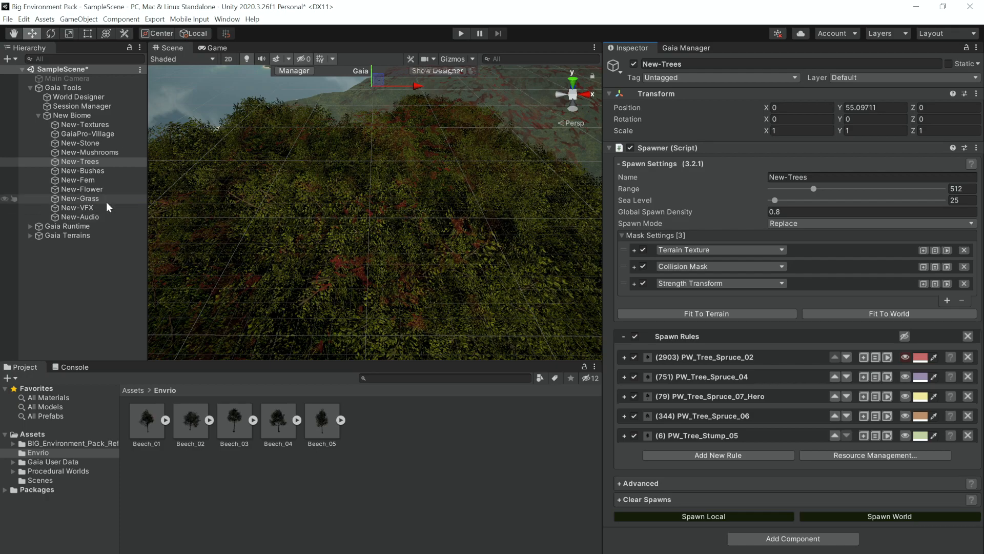
mouse_move(93, 198)
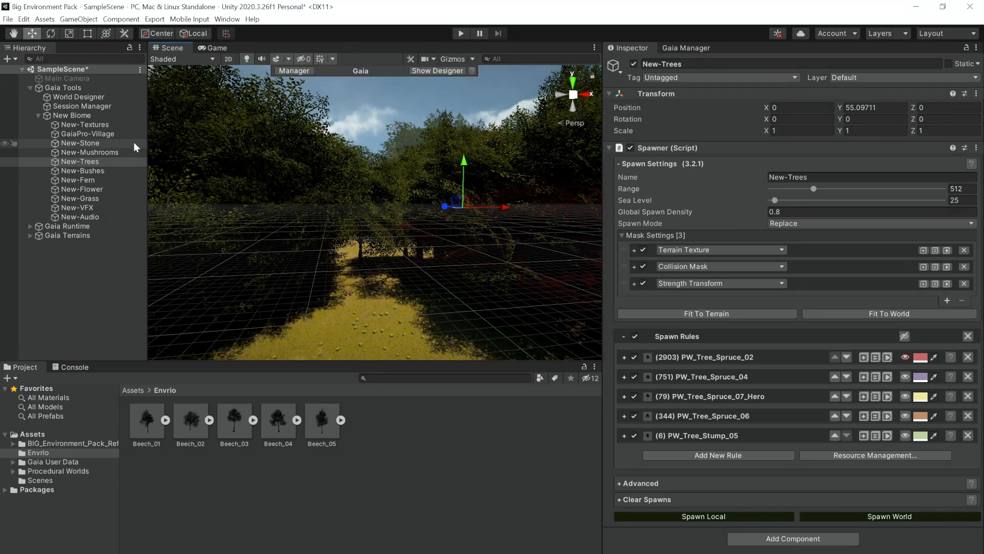
Step: Save New Biome as a preset named 'New' in Gaia User Data/Biomes
left_click(73, 116)
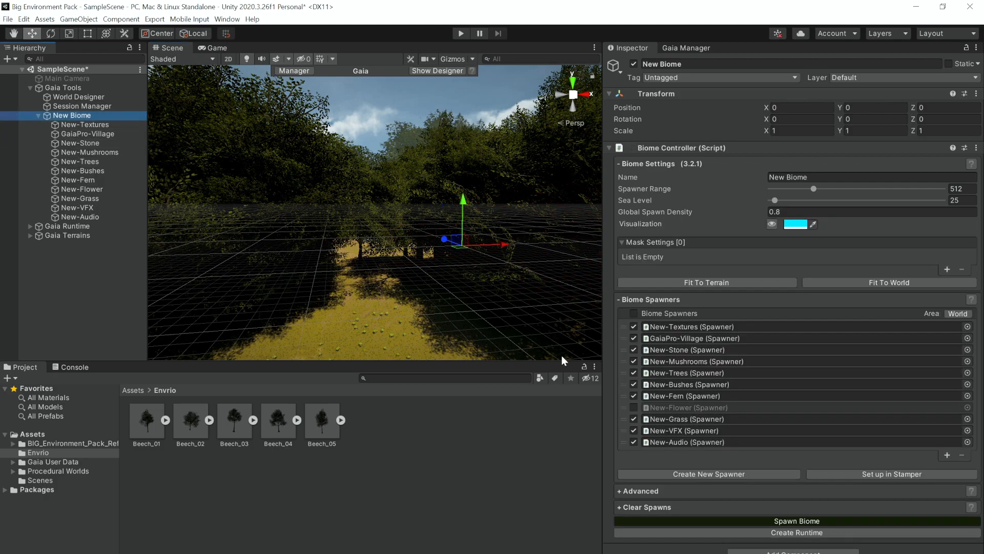
mouse_move(620, 492)
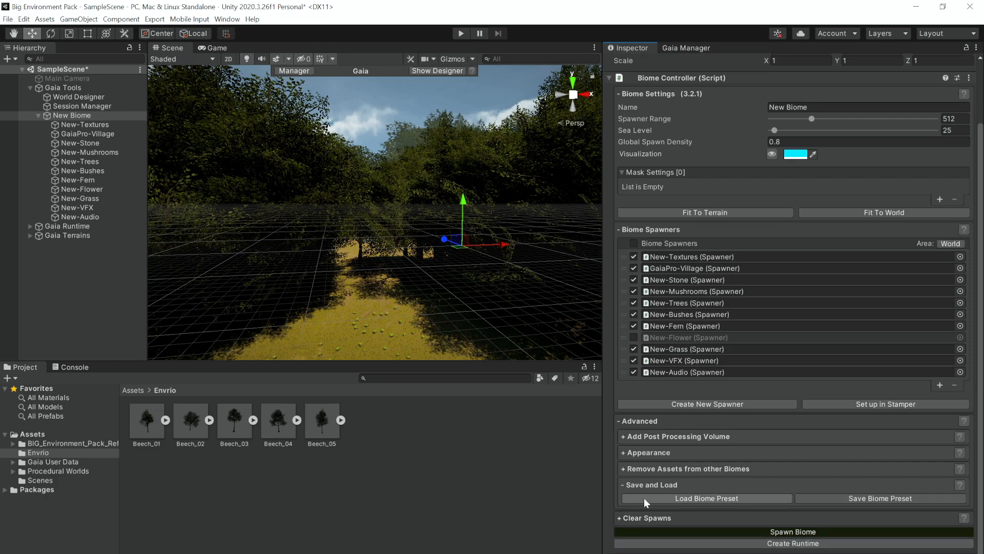
left_click(878, 499)
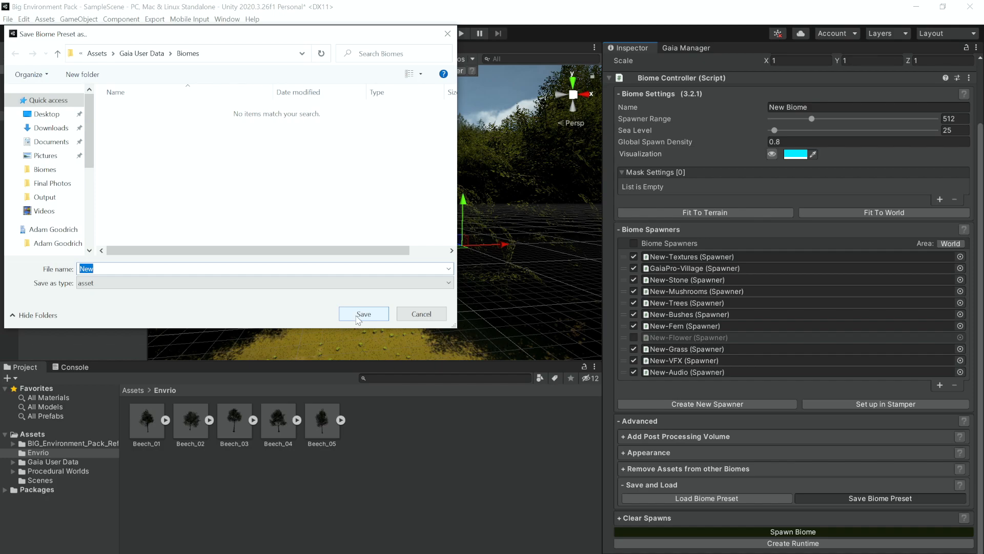
left_click(363, 314)
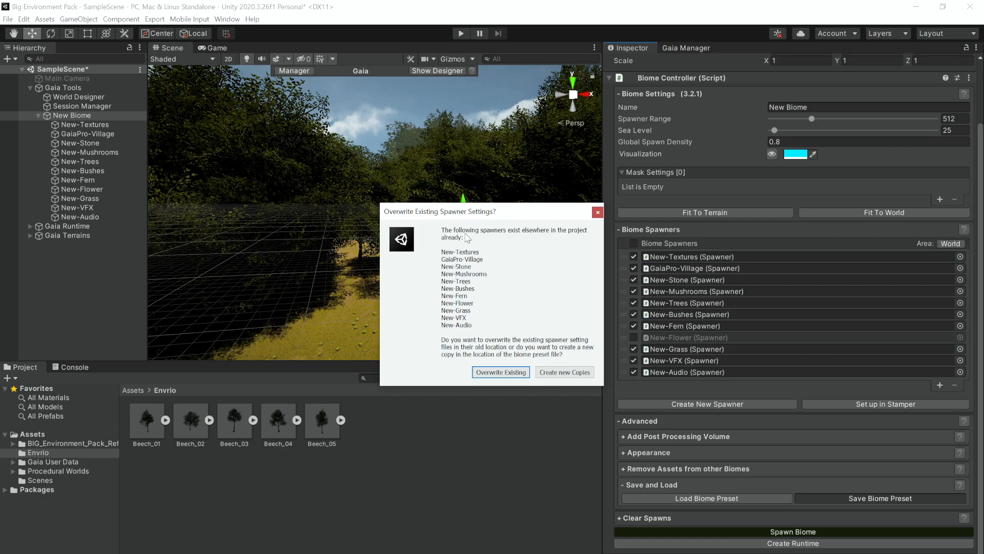
mouse_move(500, 290)
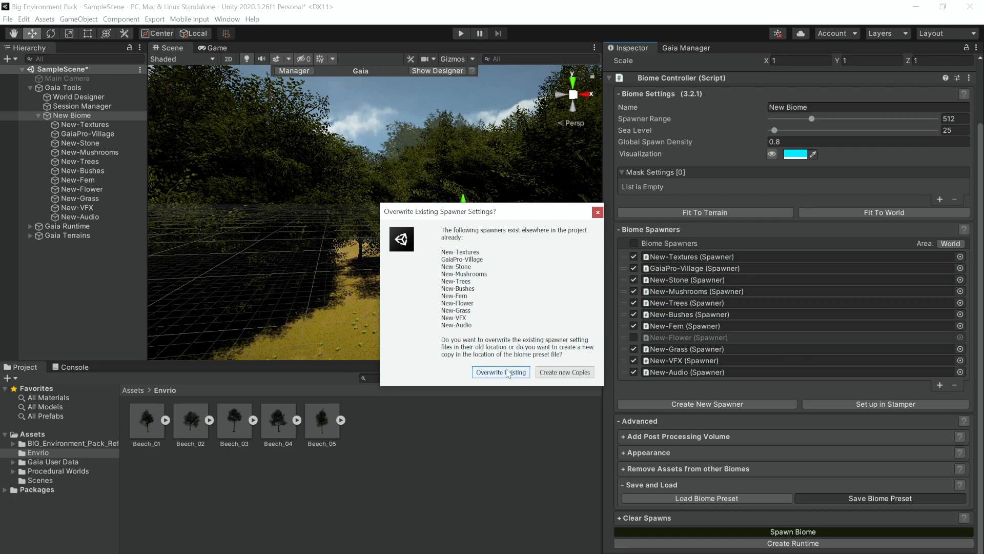
Step: Overwrite the existing spawner settings and inspect the saved New-Trees asset
left_click(499, 371)
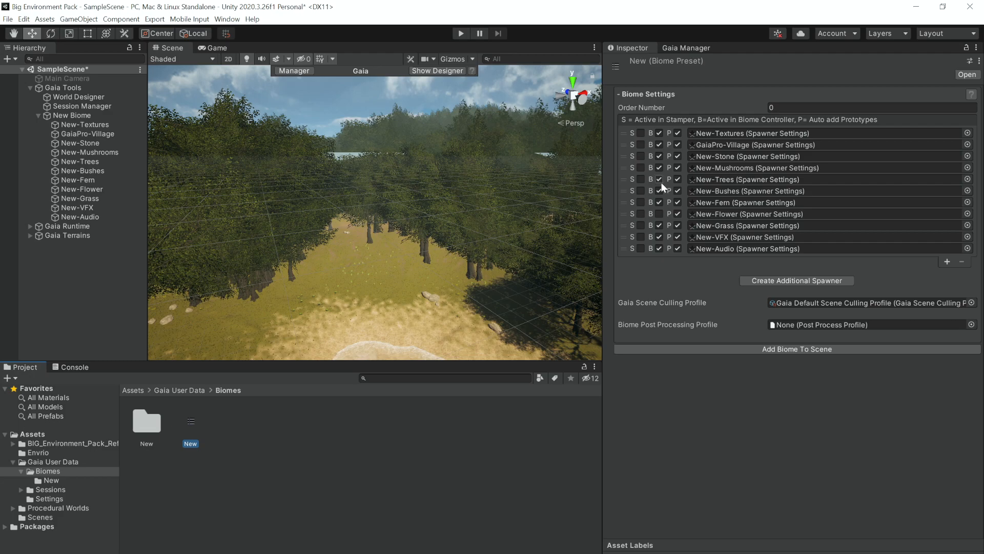
left_click(572, 420)
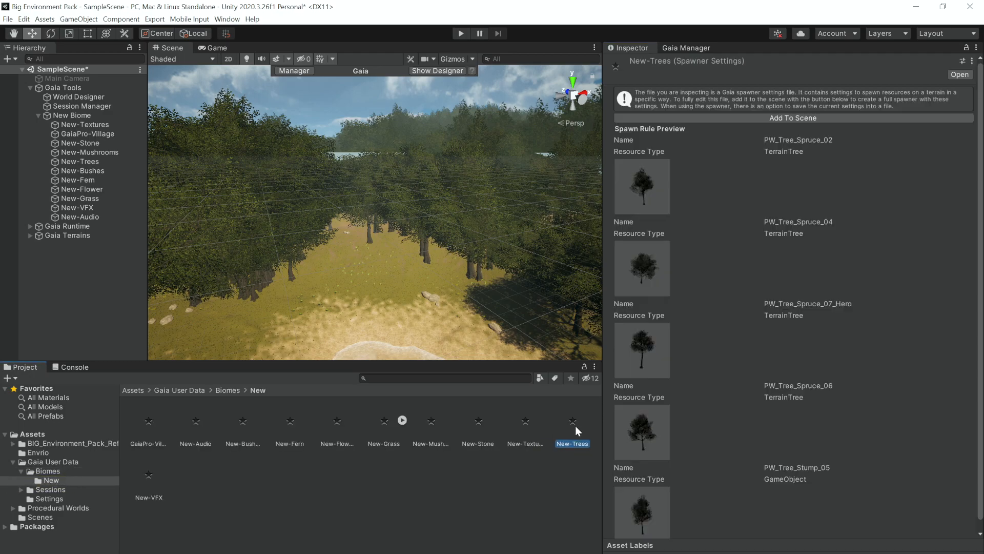